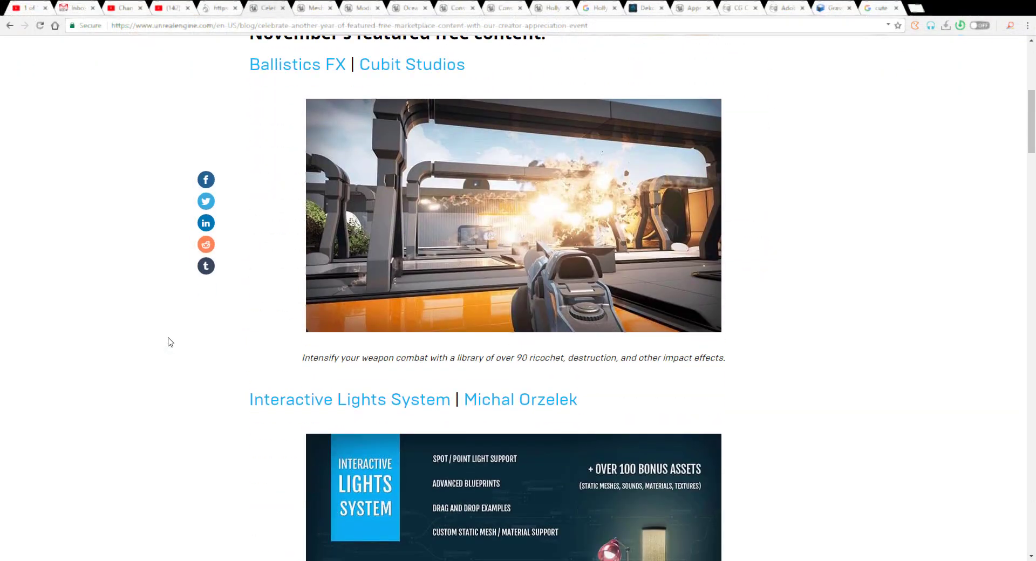
Step: Scroll the blog post down to the Interactive Lights System and Mesh & Actor Placement 4.0 entries
scroll(down, 3)
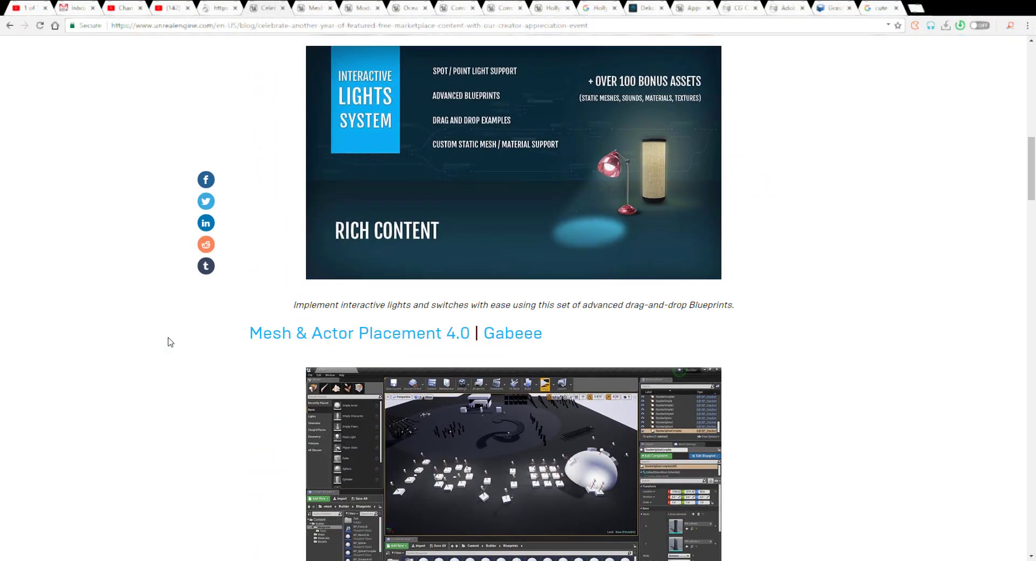
scroll(down, 3)
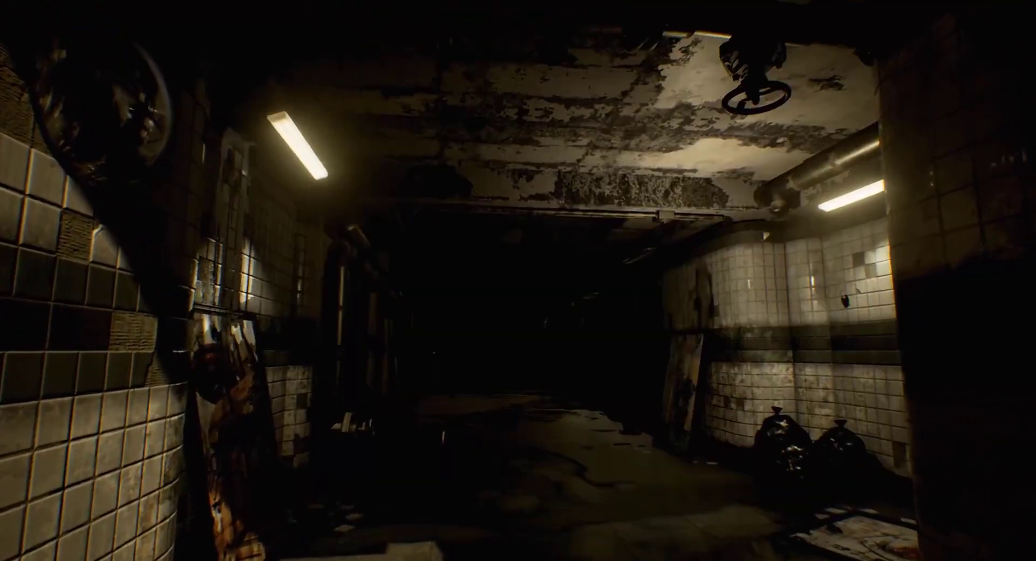
mouse_move(518, 280)
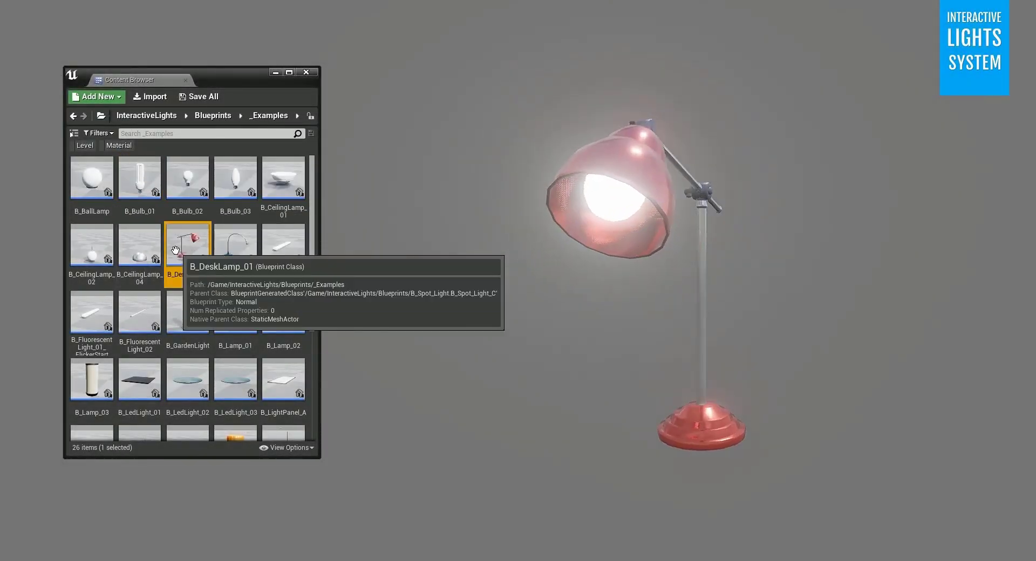
mouse_move(169, 332)
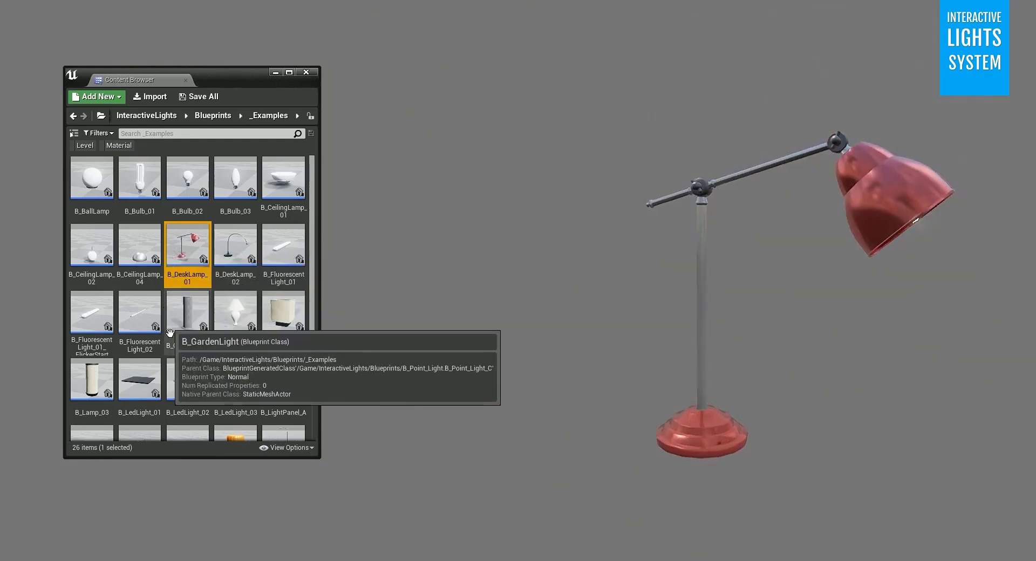
Step: Preview the B_Lamp_02 shaded lamp example in the _Examples folder and browse the asset list
click(283, 311)
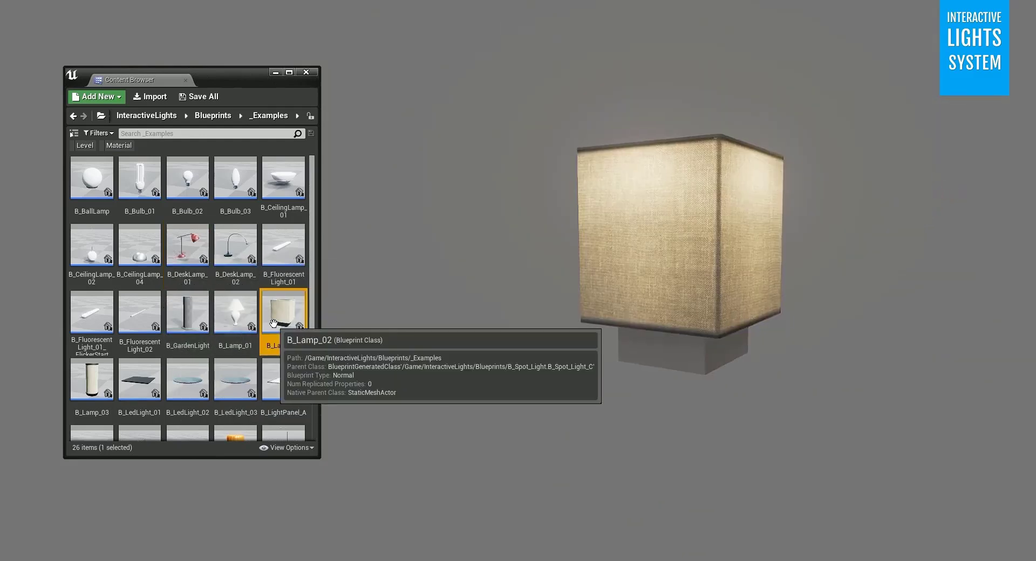
scroll(down, 3)
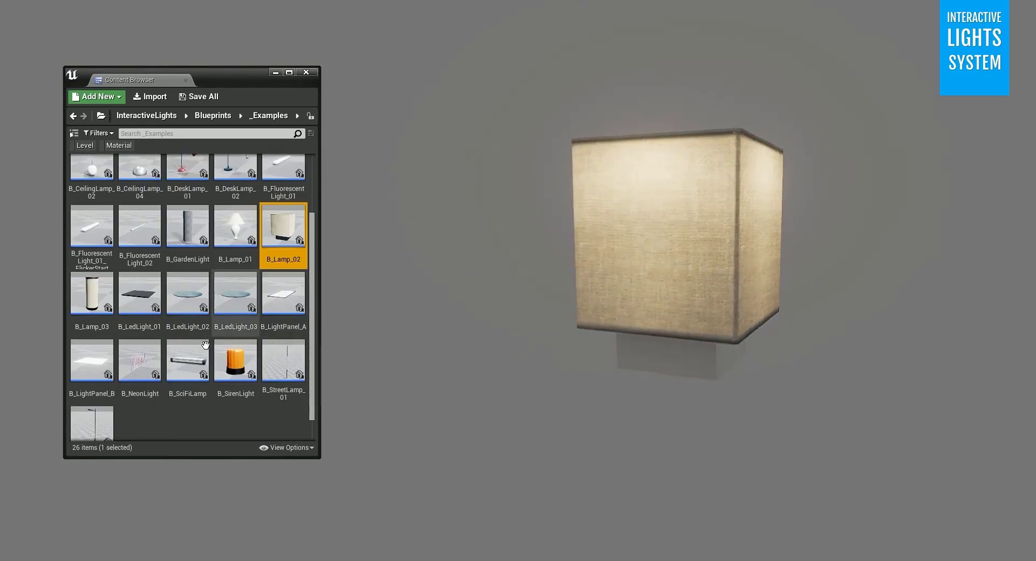
click(139, 359)
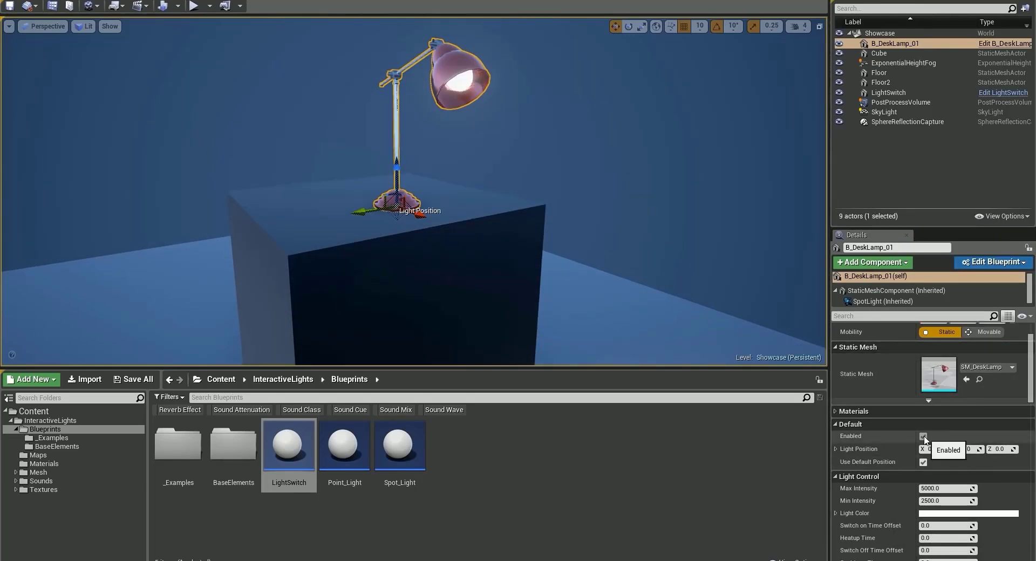
Step: Select B_DeskLamp_01 on its cube in the Showcase level to show its light settings
click(923, 436)
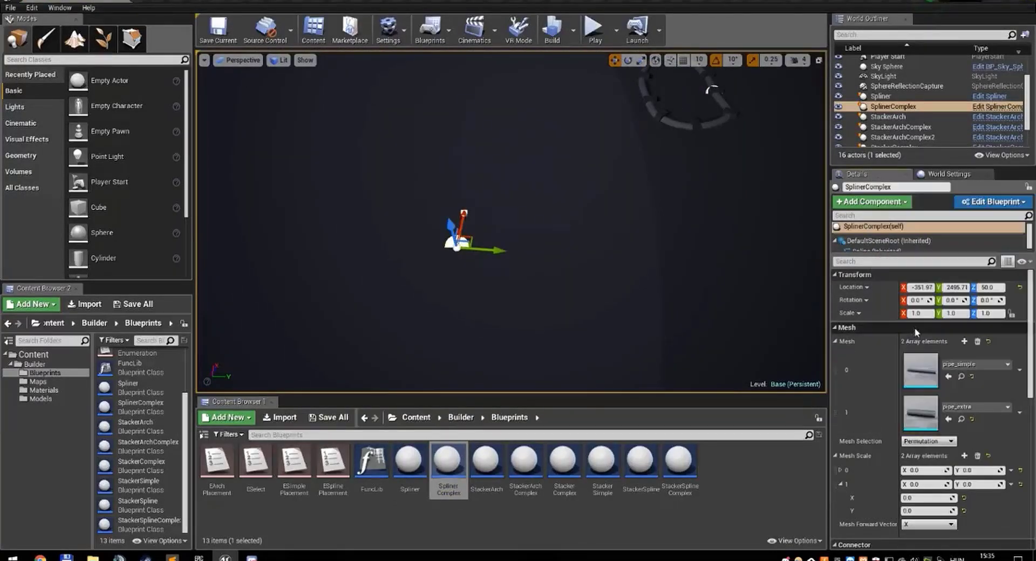
Step: Select the SplinerComplex actor in the Base level to review its two-pipe mesh array
click(592, 27)
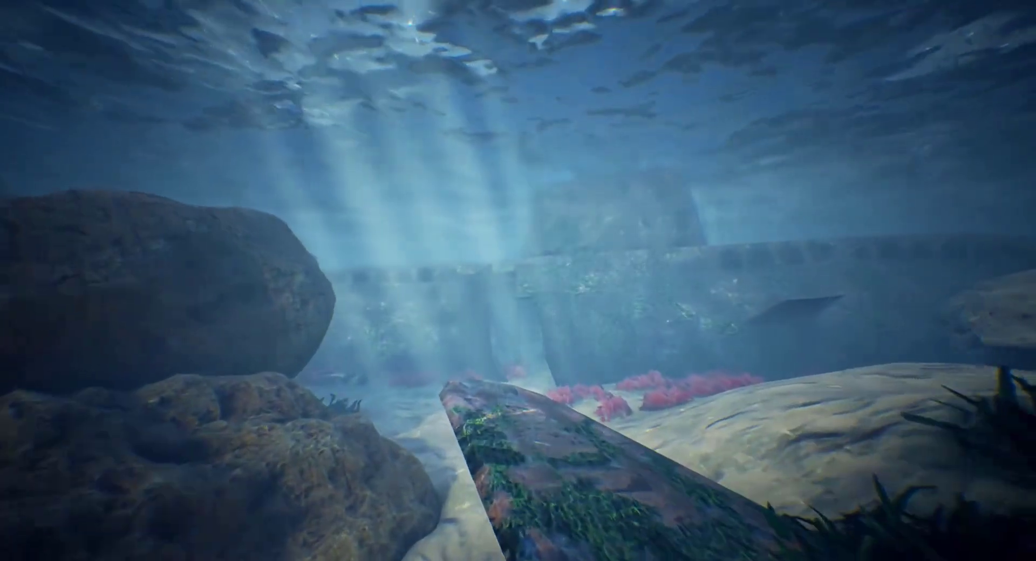
mouse_move(518, 281)
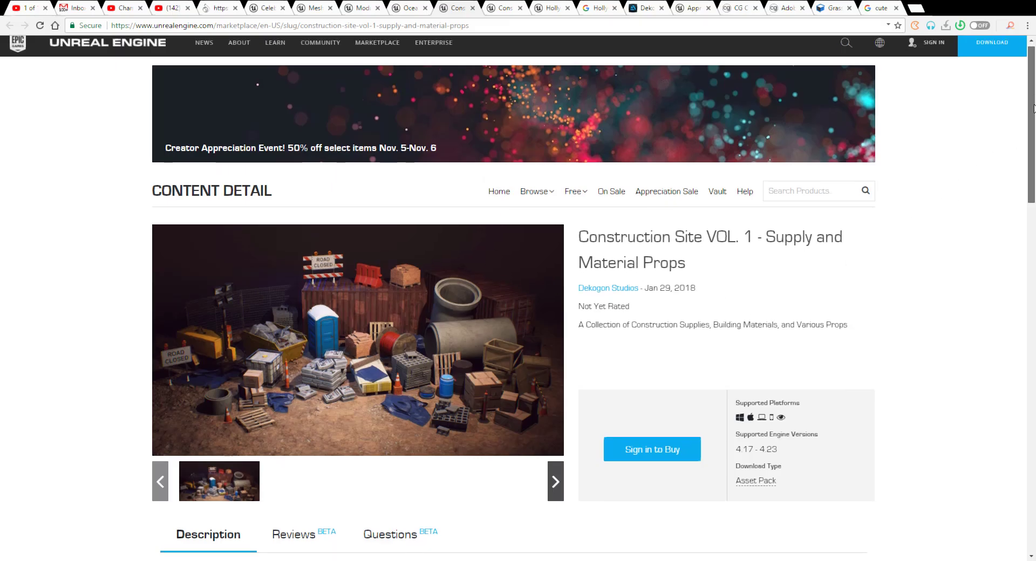
Step: Scroll the Construction Site VOL. 1 page down to its Technical Details and Texture Sizes
scroll(down, 3)
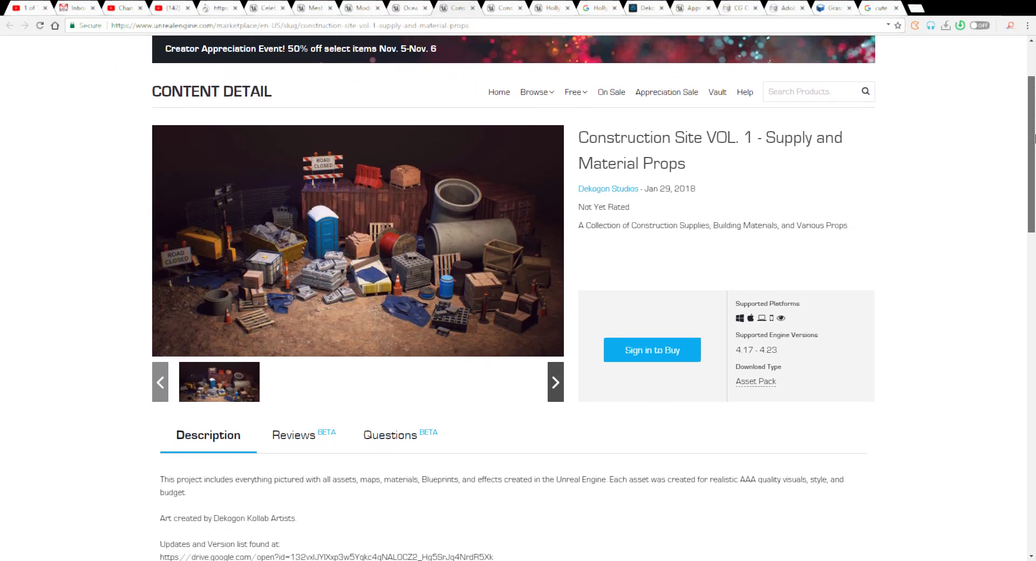
scroll(down, 3)
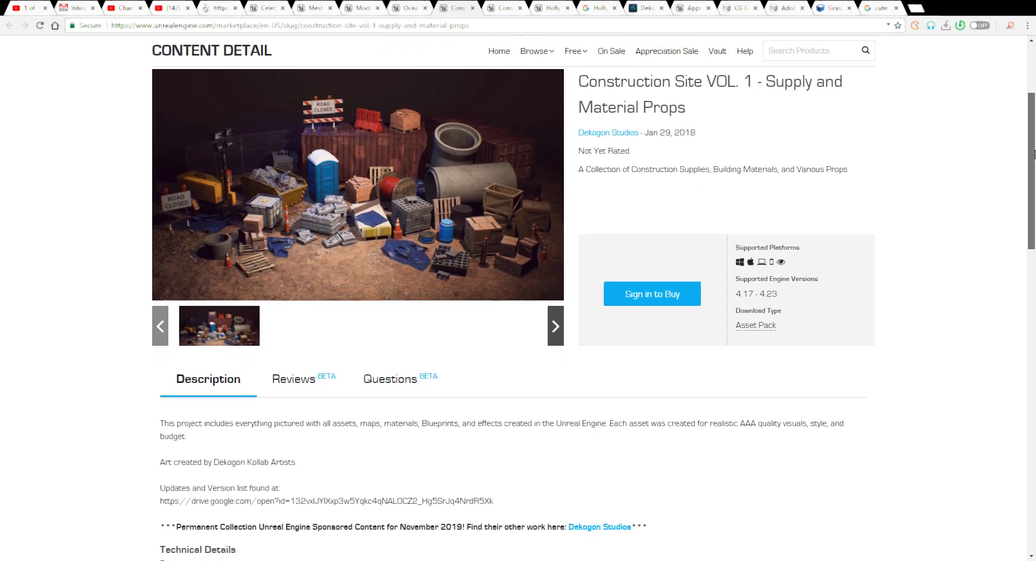
scroll(down, 3)
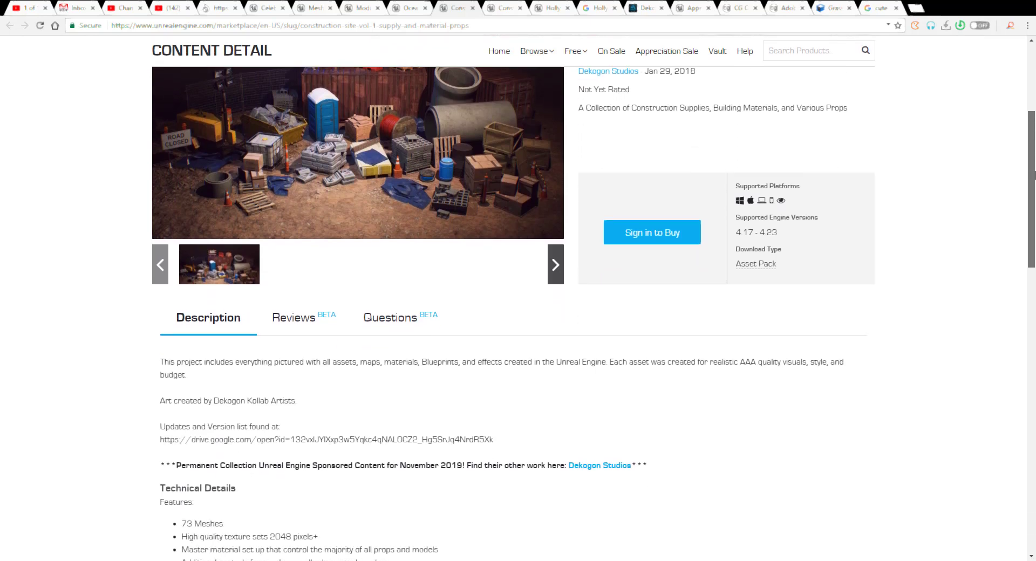
scroll(down, 3)
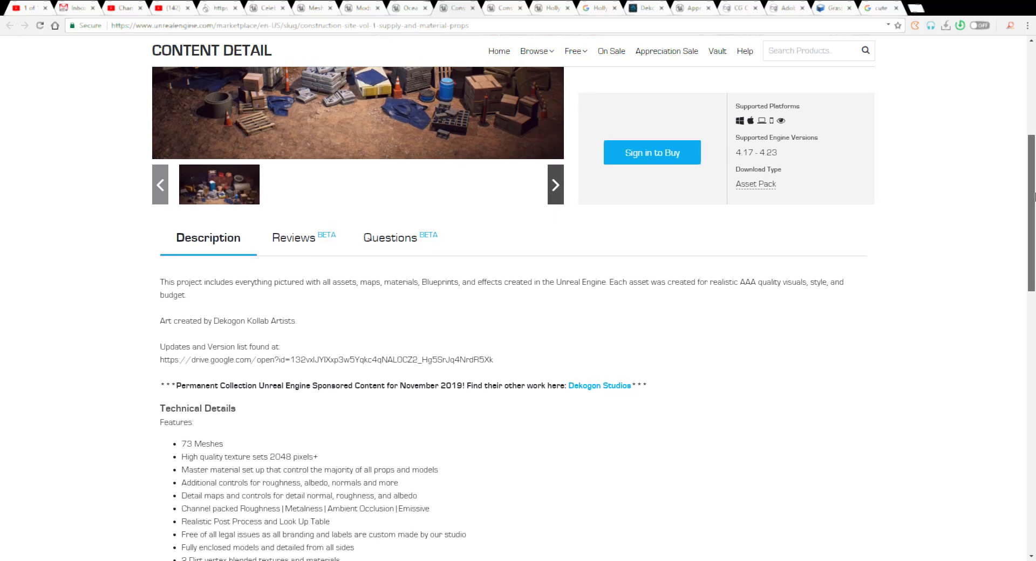
scroll(down, 3)
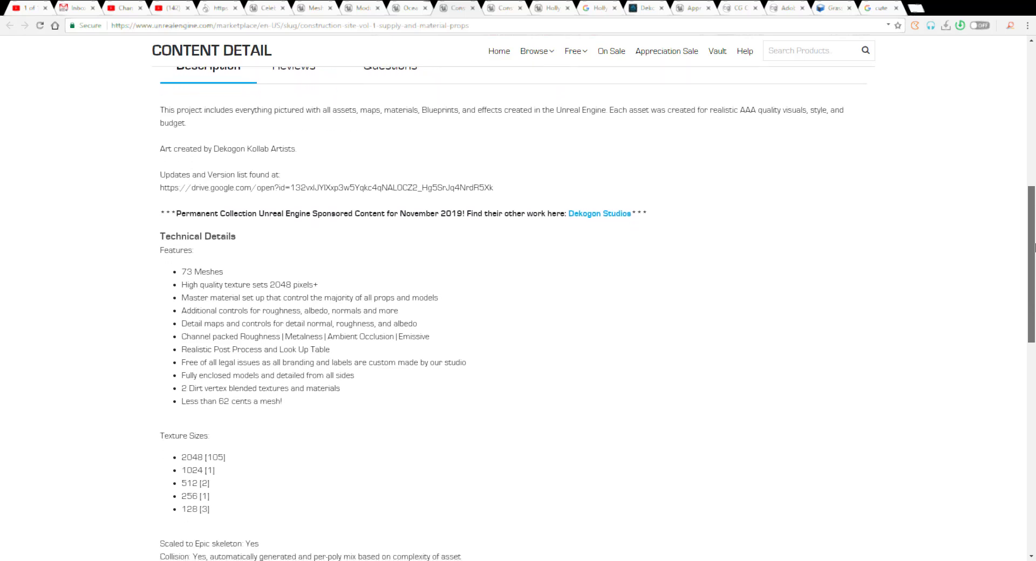
scroll(down, 3)
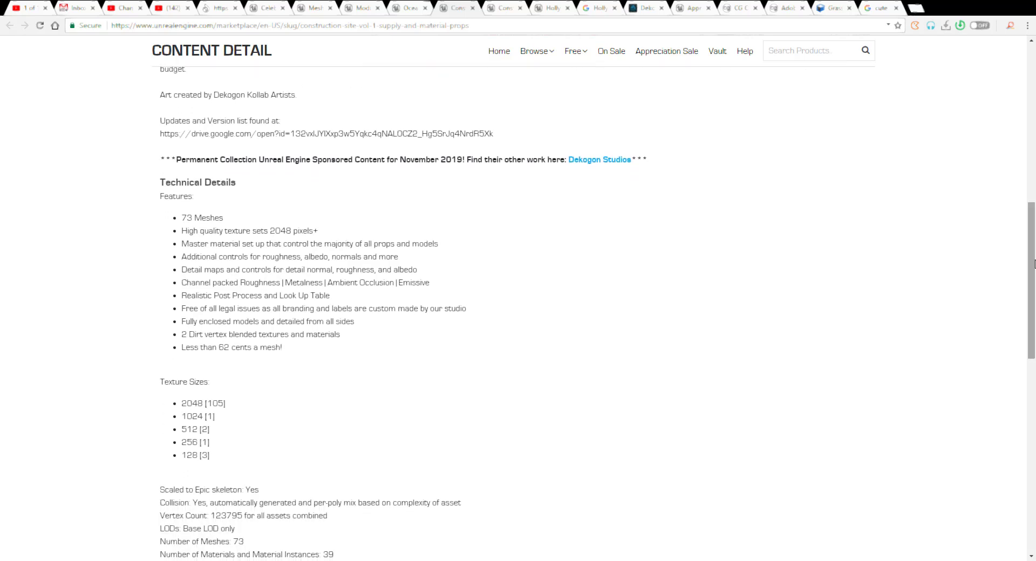
mouse_move(824, 142)
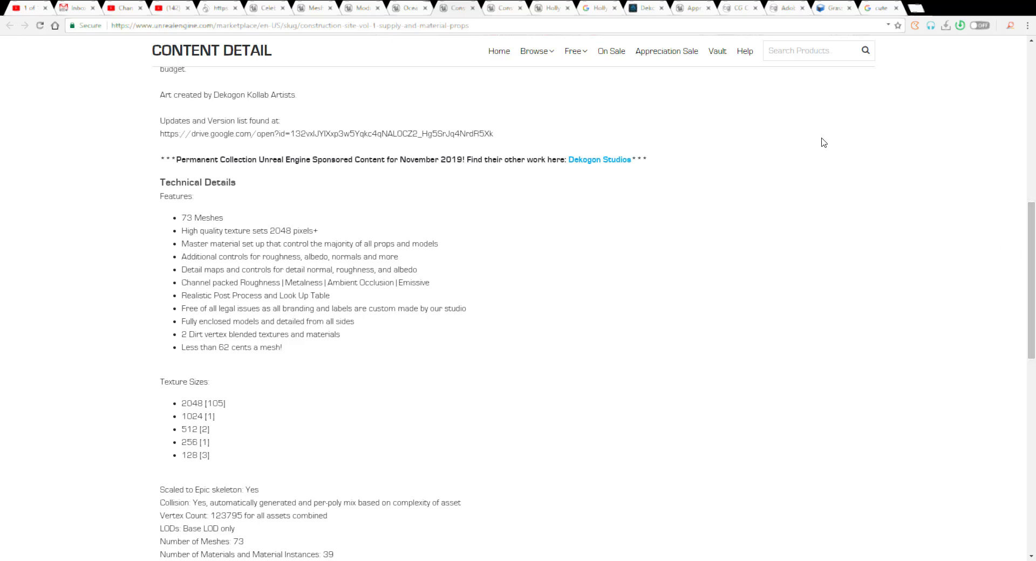
scroll(down, 3)
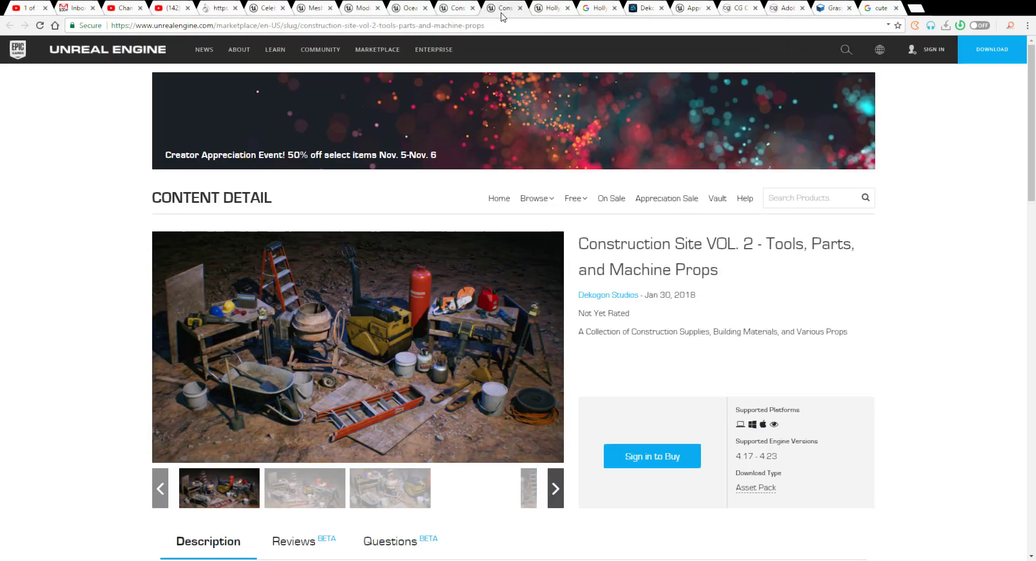
mouse_move(817, 278)
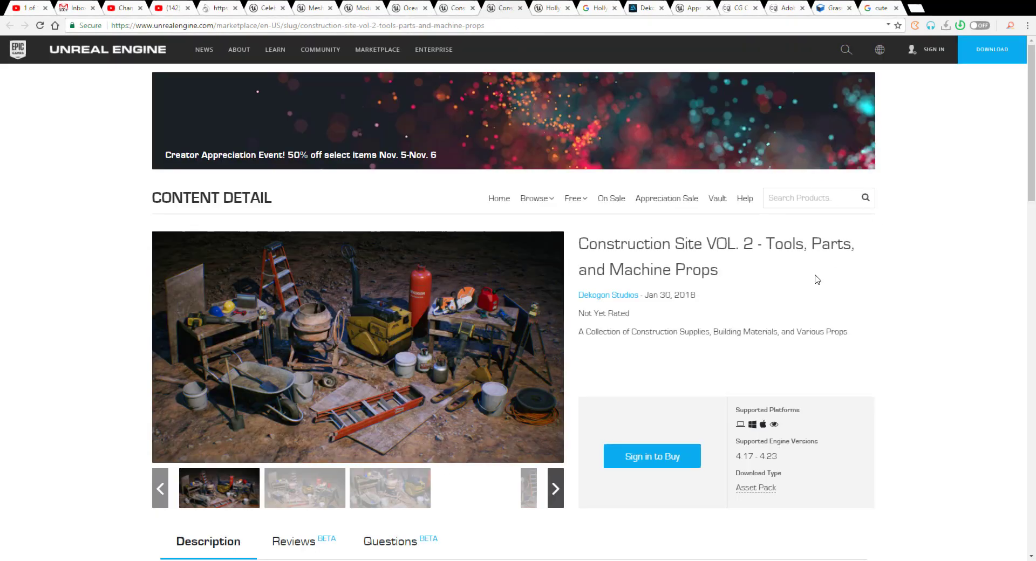
Step: Browse the Construction Site VOL. 2 gallery through its second and following preview images
scroll(down, 3)
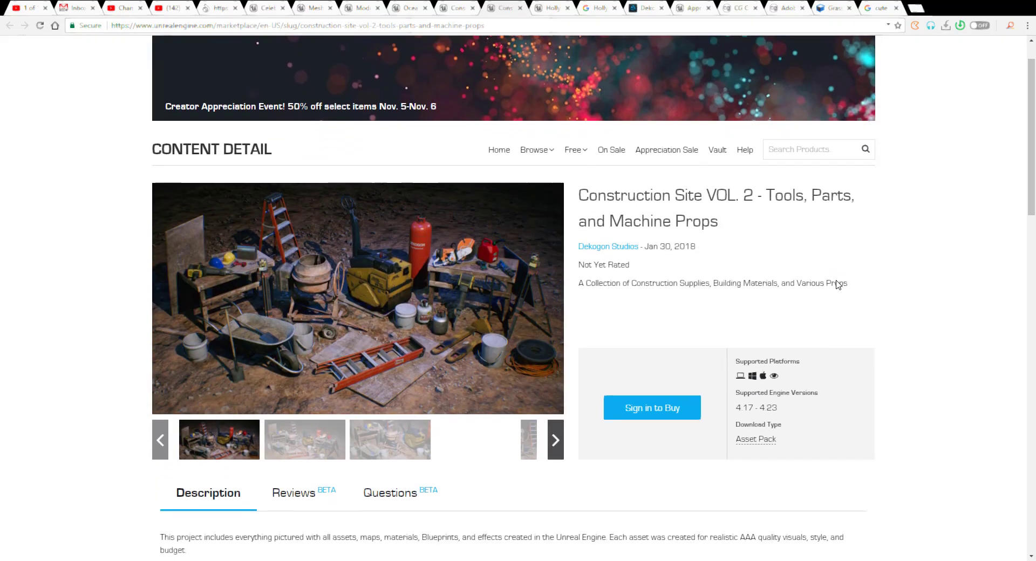
scroll(down, 3)
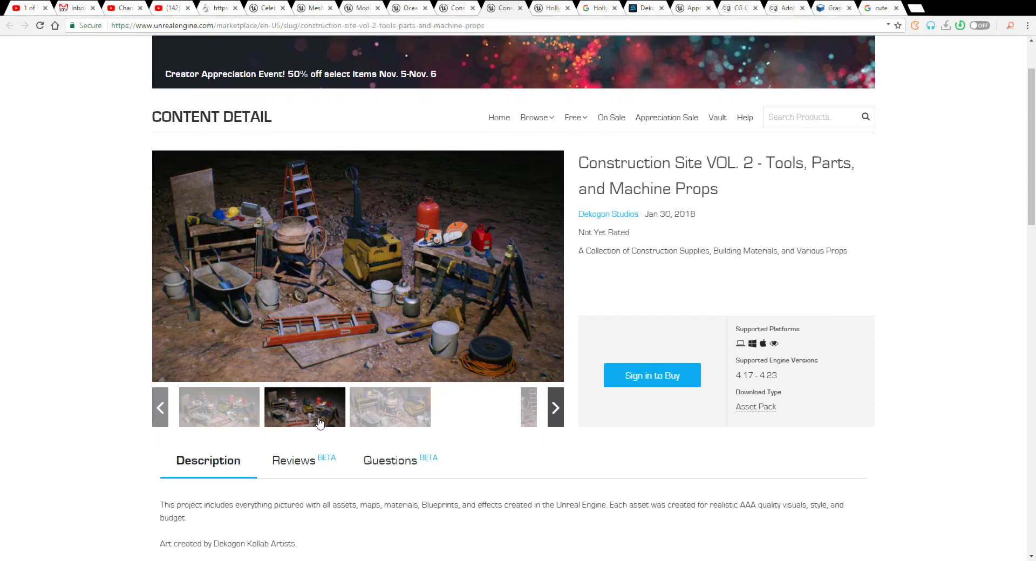
click(555, 408)
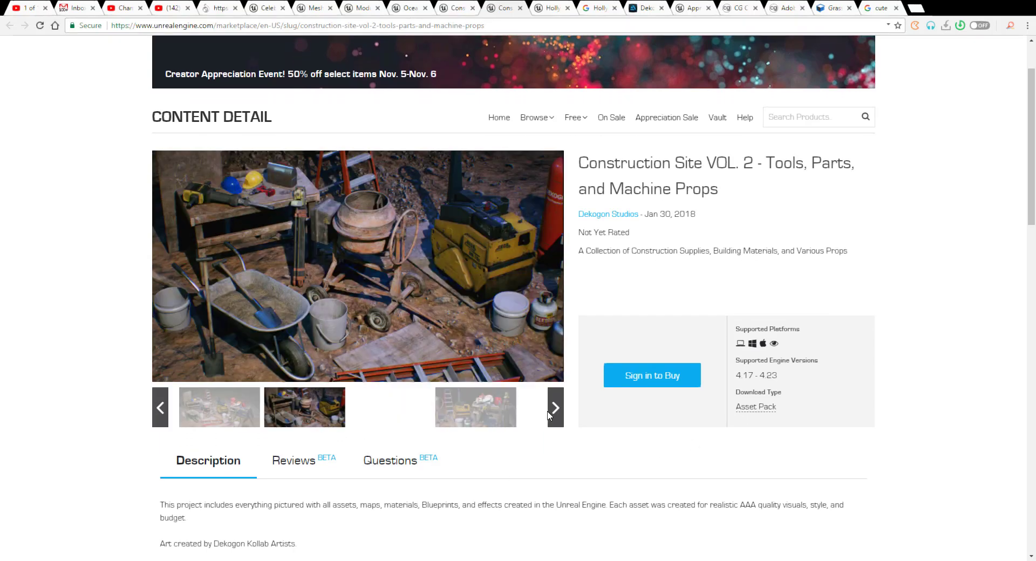
click(555, 407)
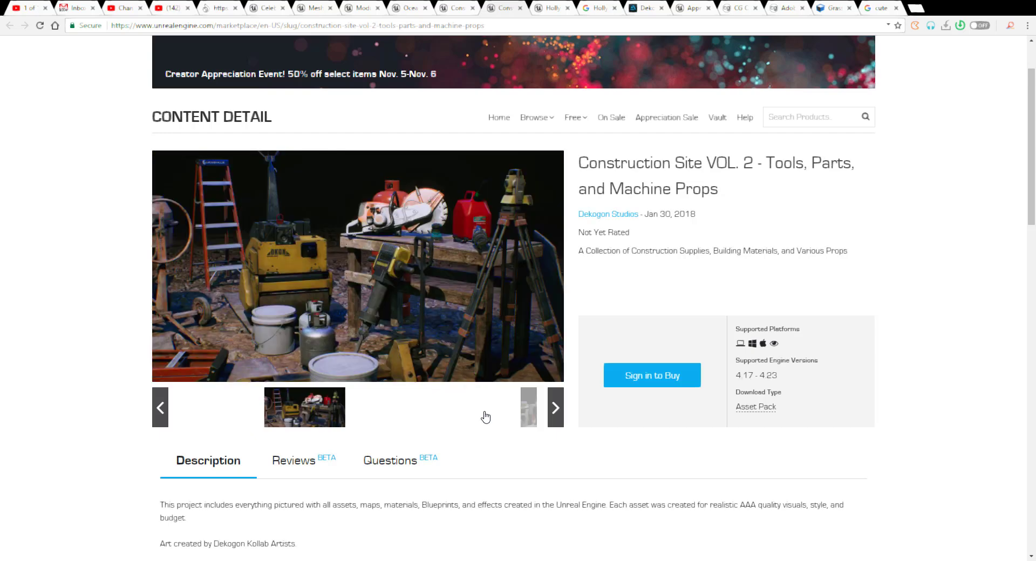
mouse_move(576, 433)
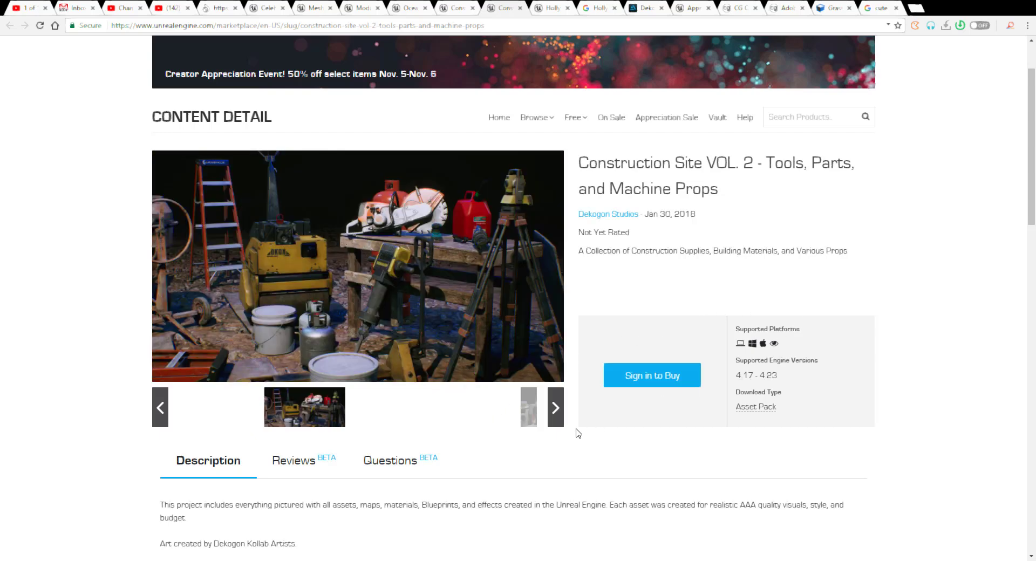
click(555, 407)
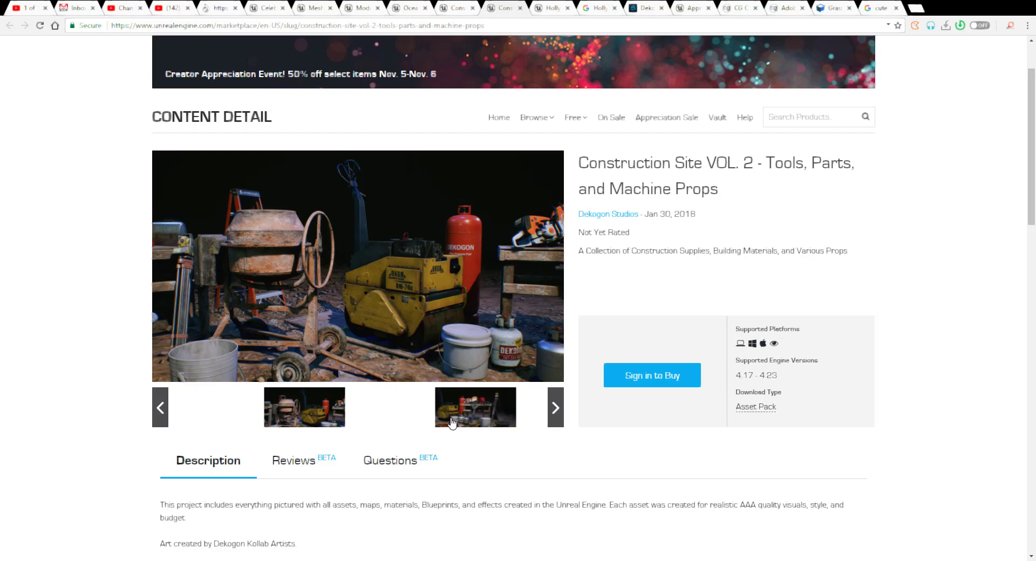
Step: Return to the gallery top and view the pack's asset overview image
scroll(up, 3)
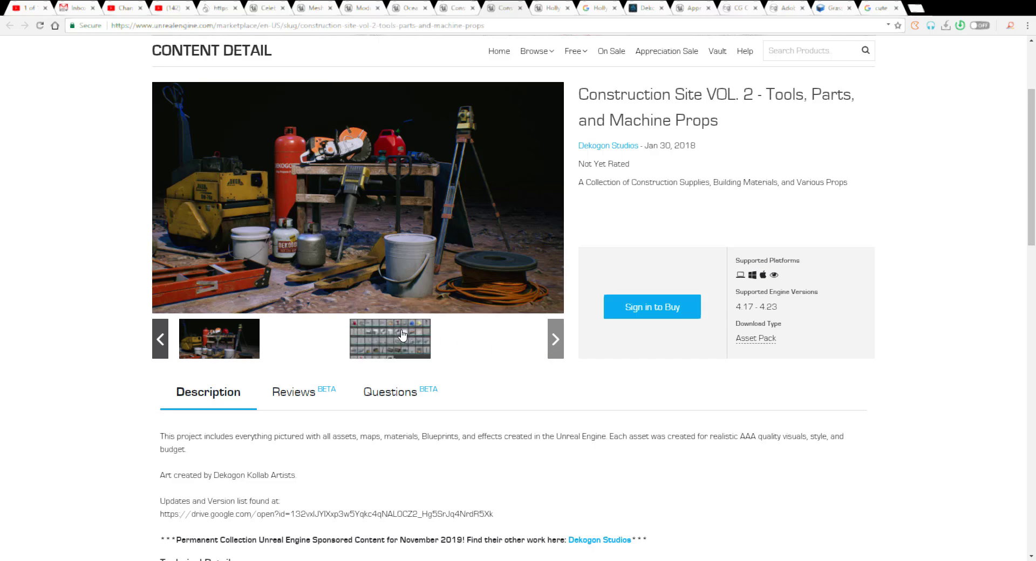
click(390, 339)
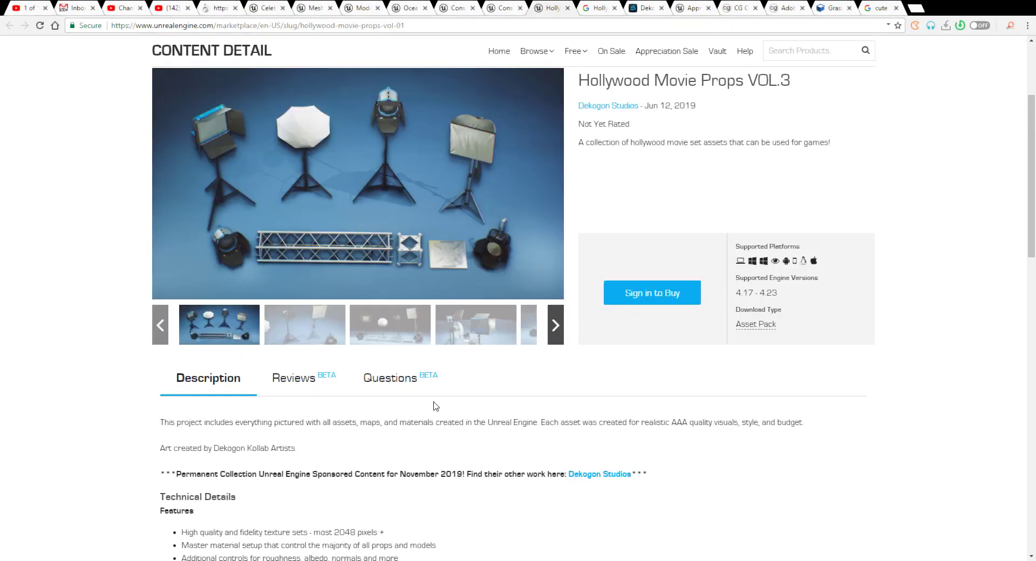
Step: View the Hollywood Movie Props VOL.3 studio-lights close-up and the lights on a dark stage
scroll(up, 3)
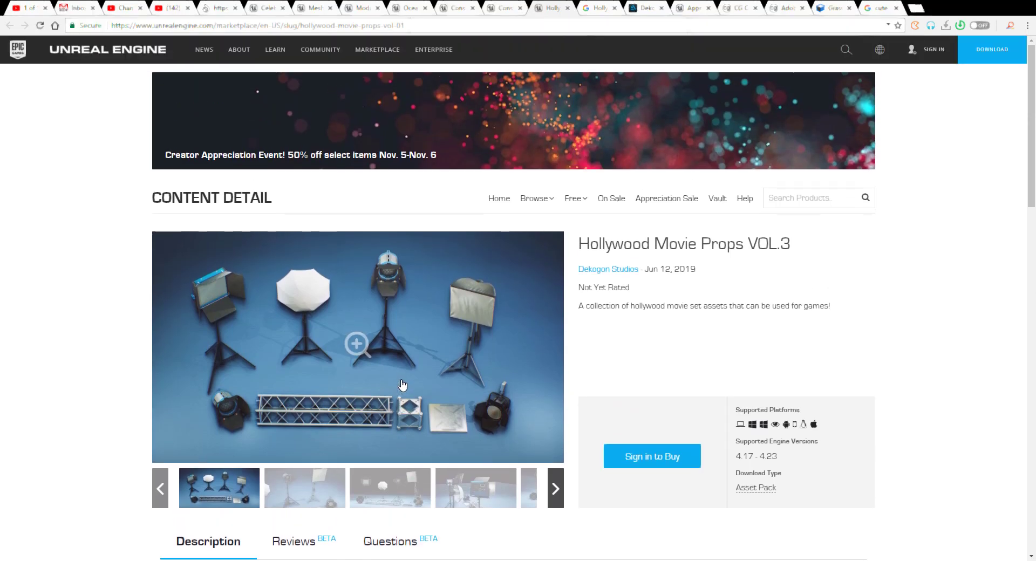
scroll(down, 3)
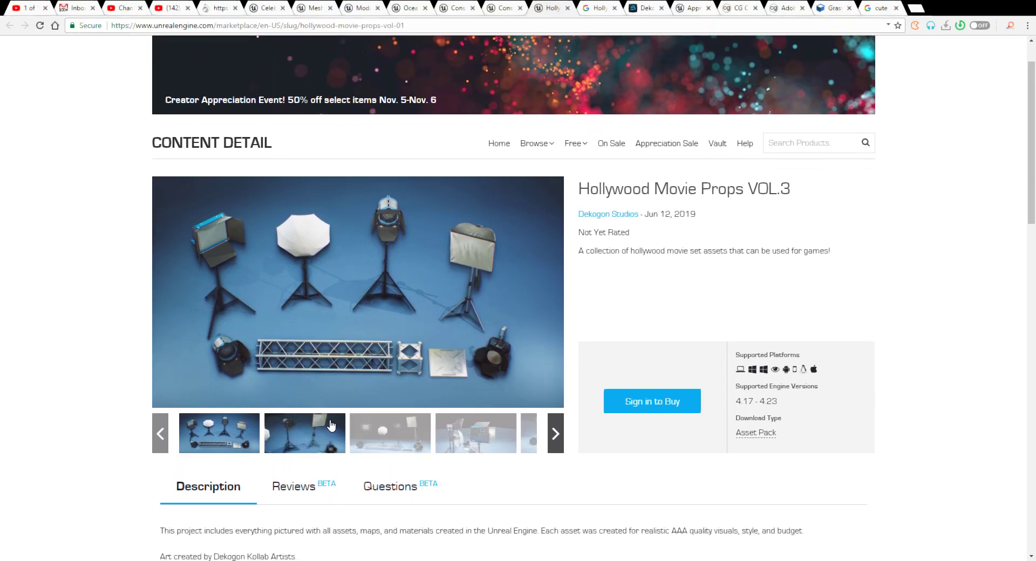
click(390, 432)
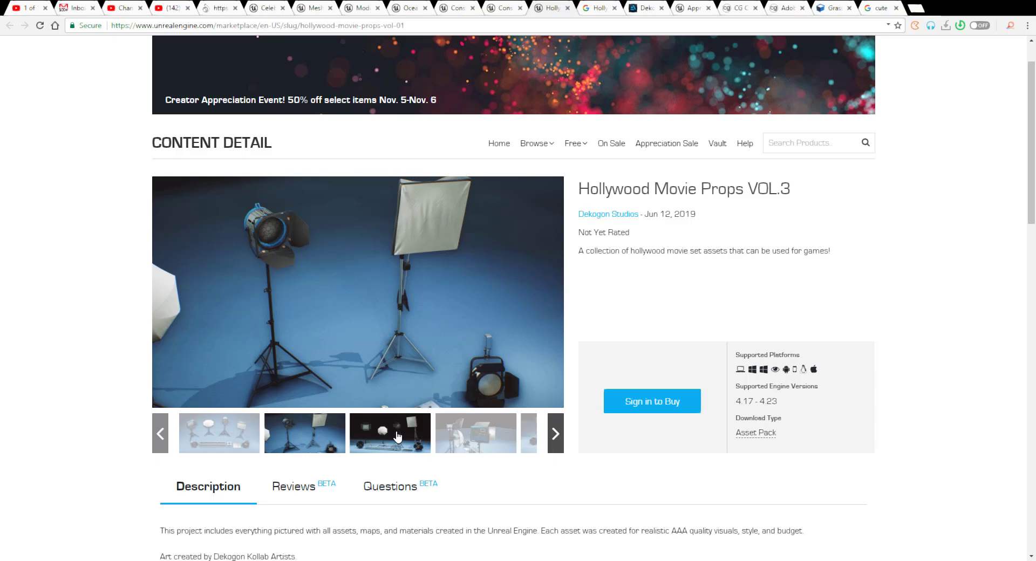
click(390, 433)
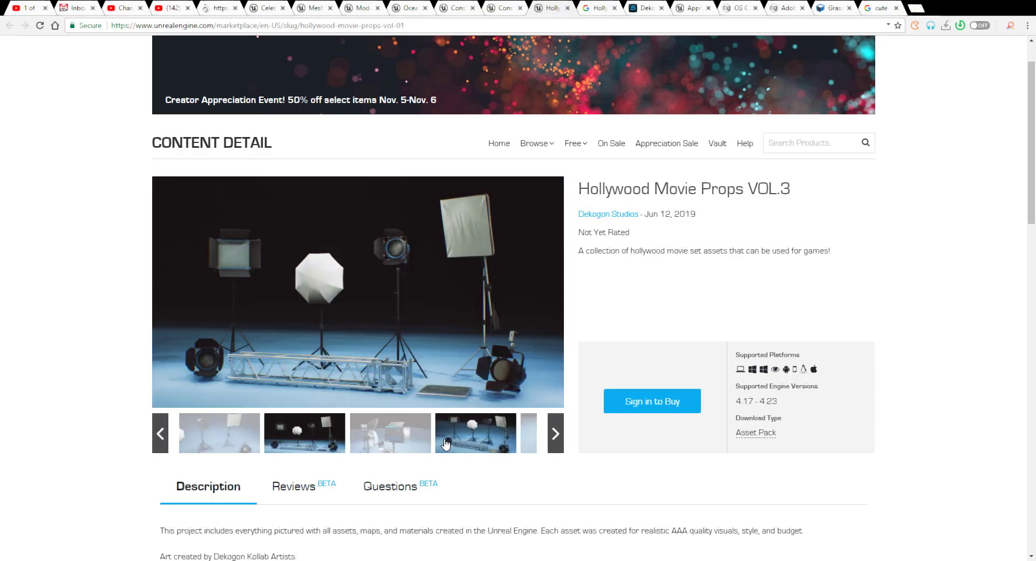
scroll(down, 3)
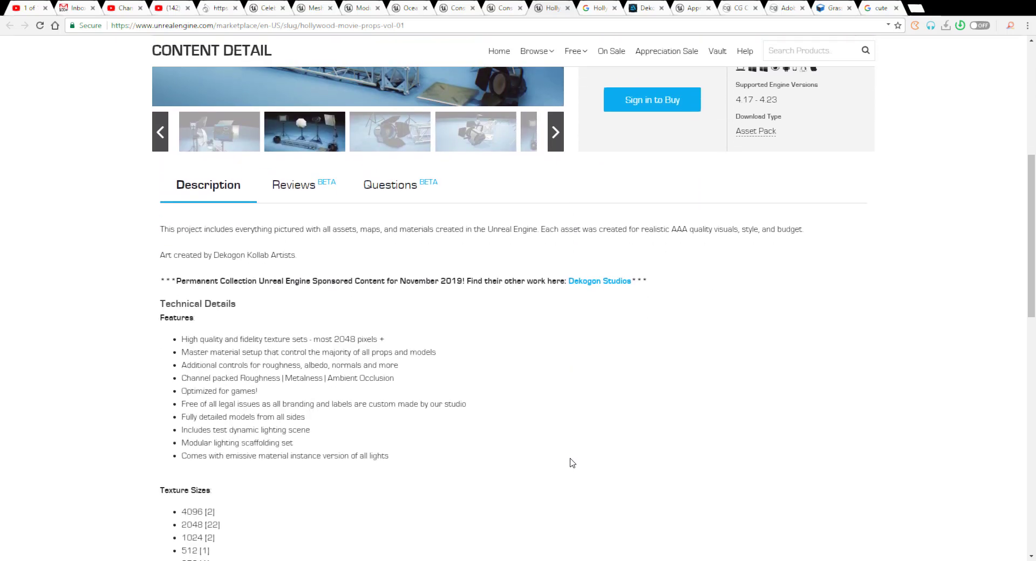
scroll(down, 3)
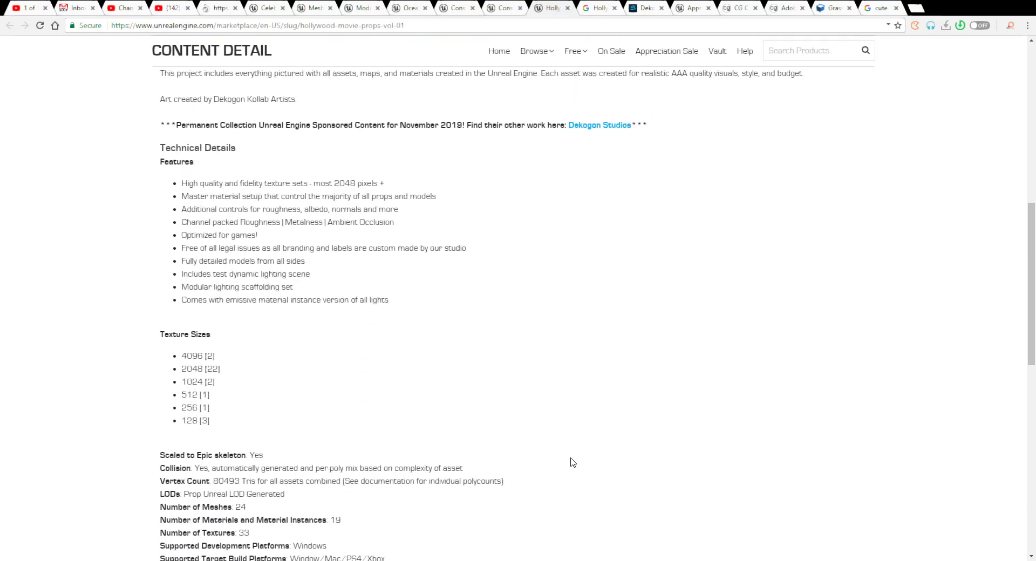
scroll(down, 3)
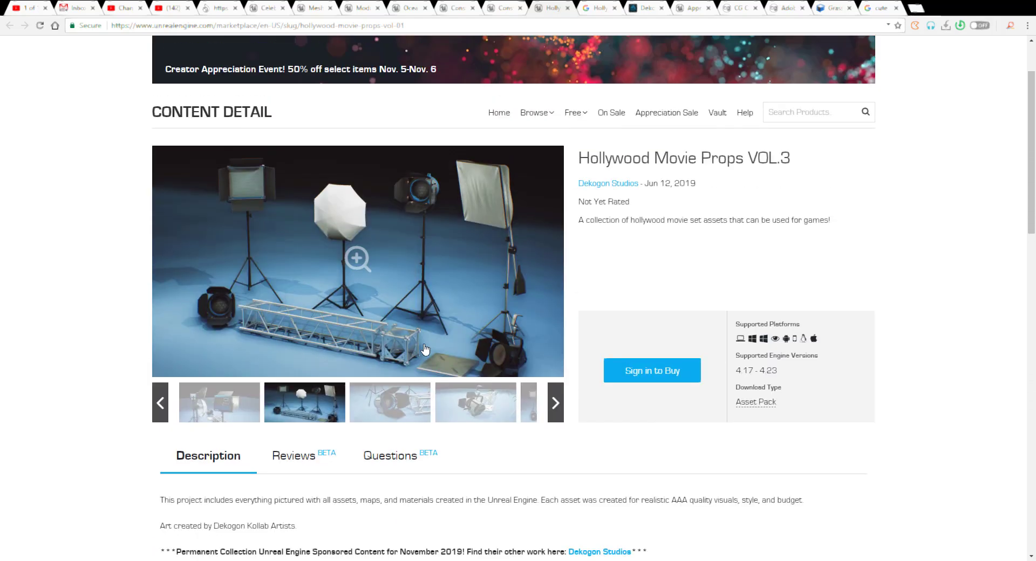
Step: View the barn-door lamp close-up, overhead truss shot, light stands and untextured render images
click(390, 402)
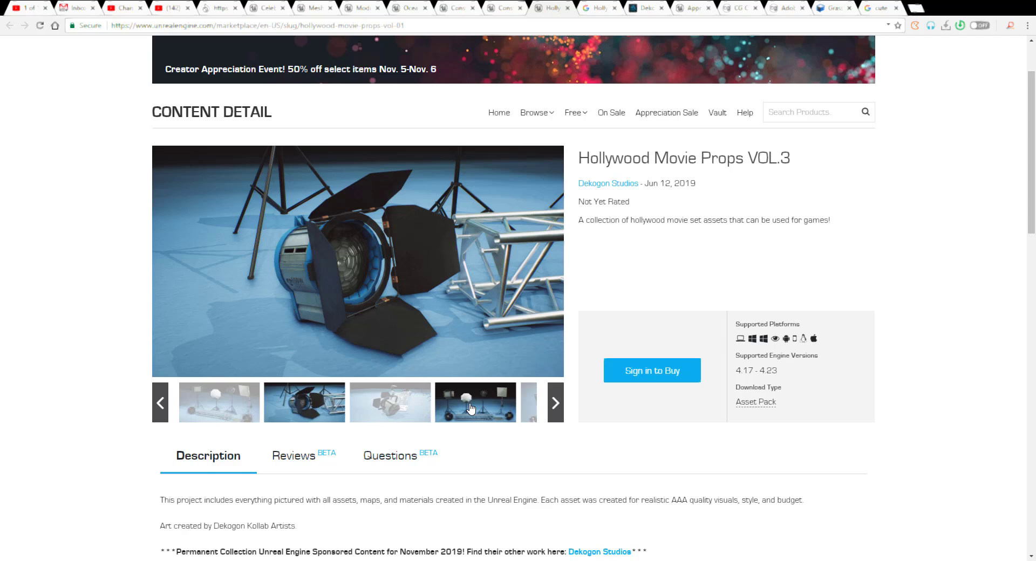
scroll(down, 3)
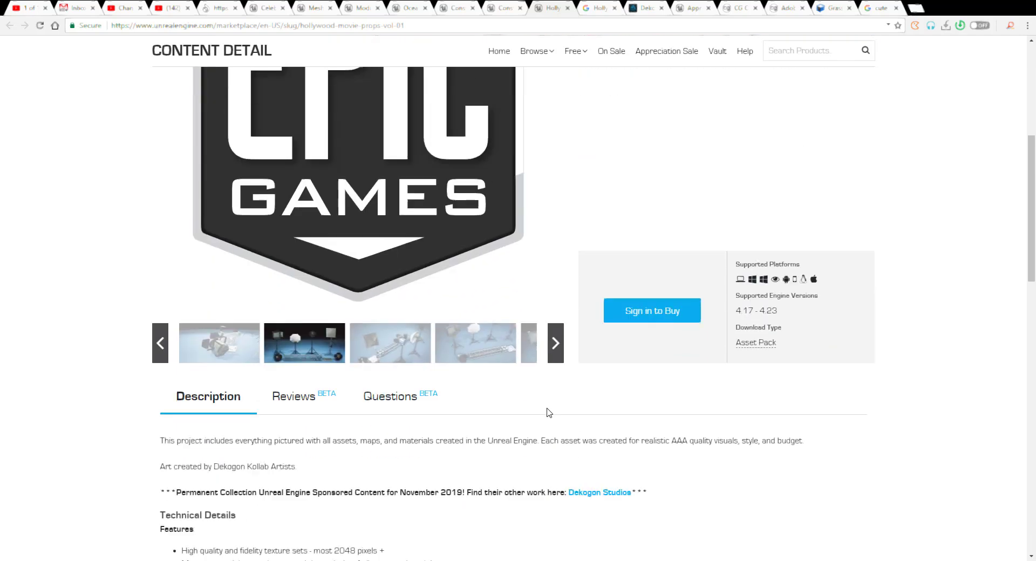
scroll(down, 3)
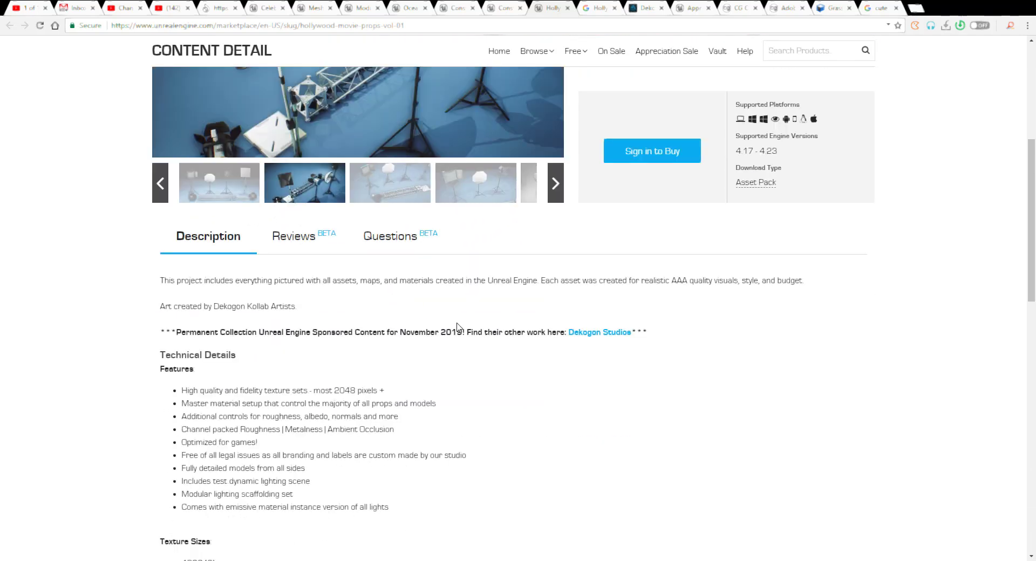
scroll(up, 3)
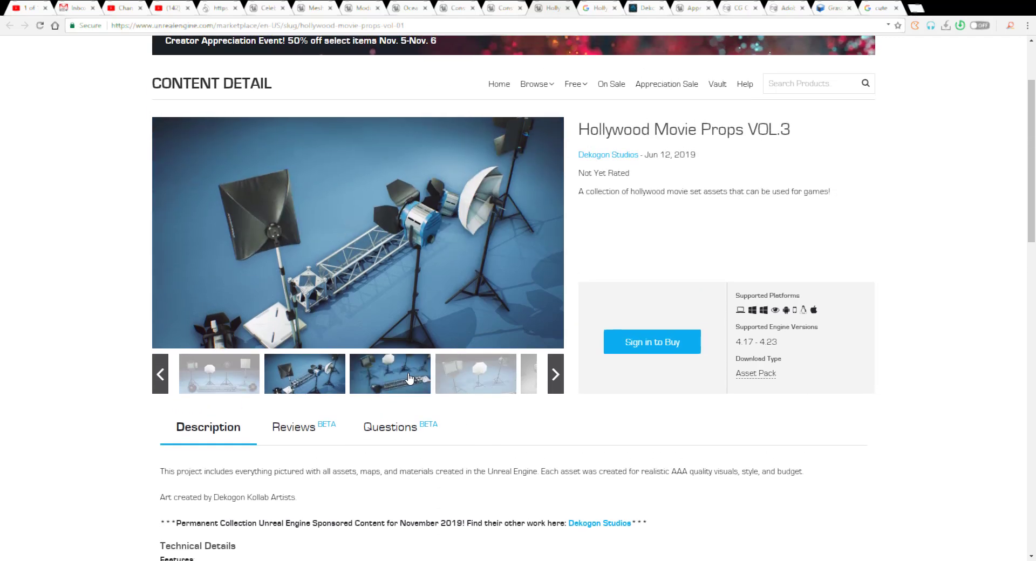
click(475, 374)
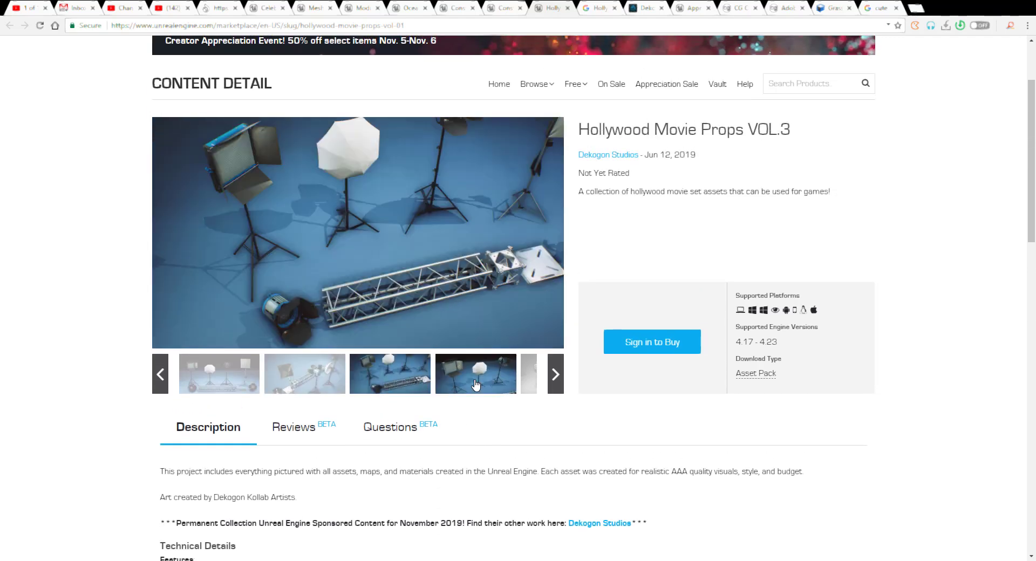
click(555, 375)
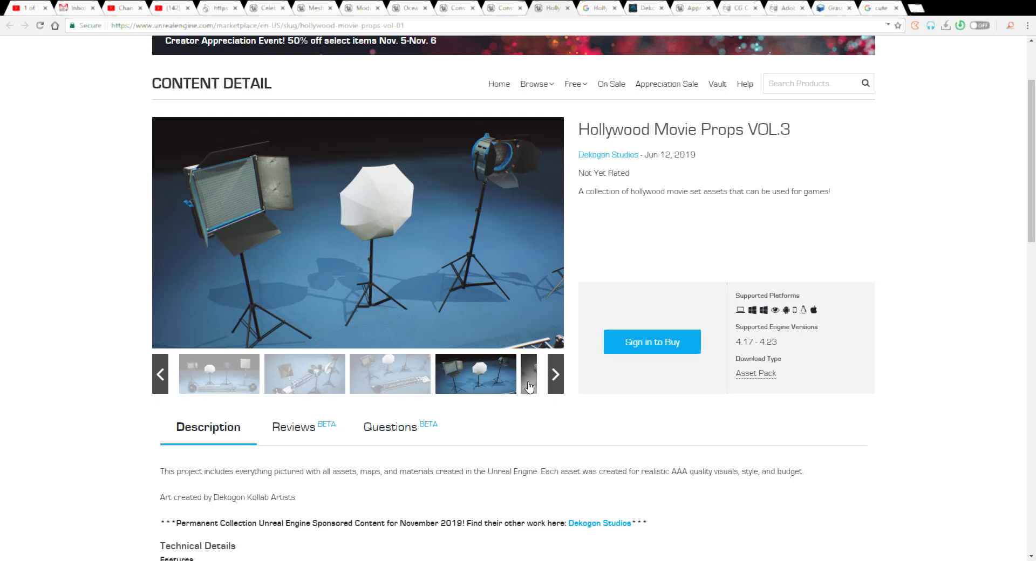
click(554, 373)
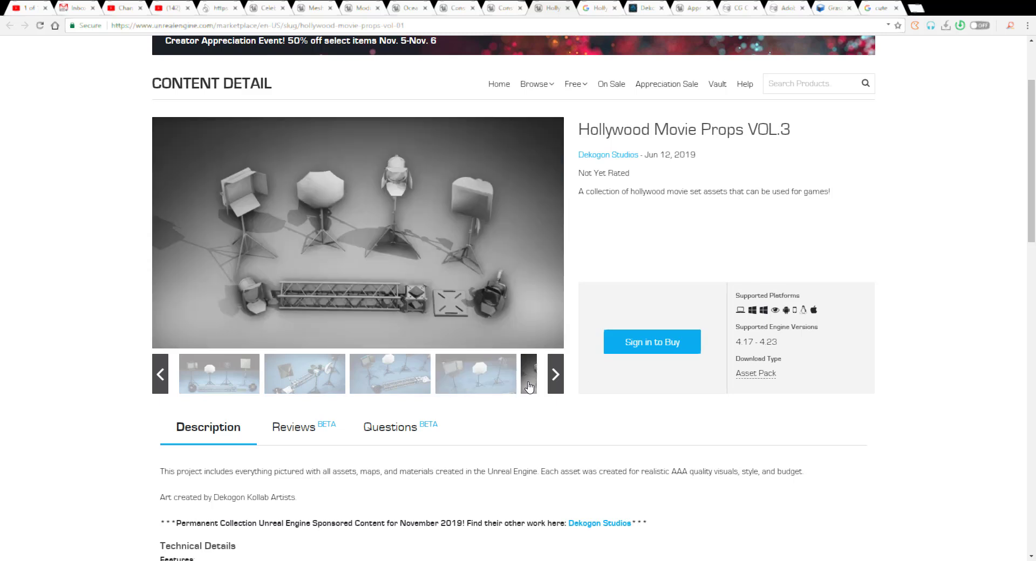
Step: Reveal the remaining gallery images and finish on the overview grid of all included props
click(555, 375)
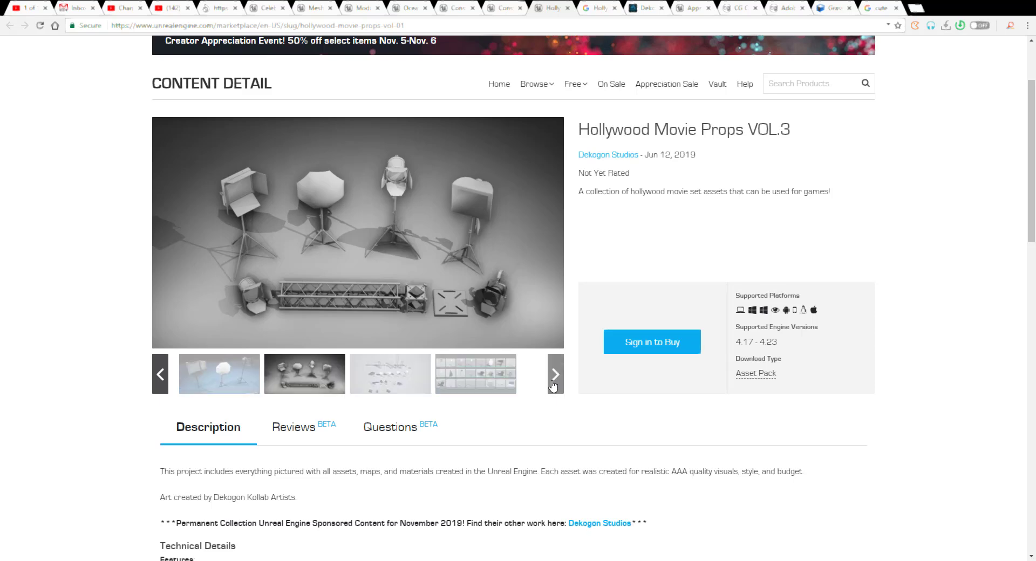
click(390, 373)
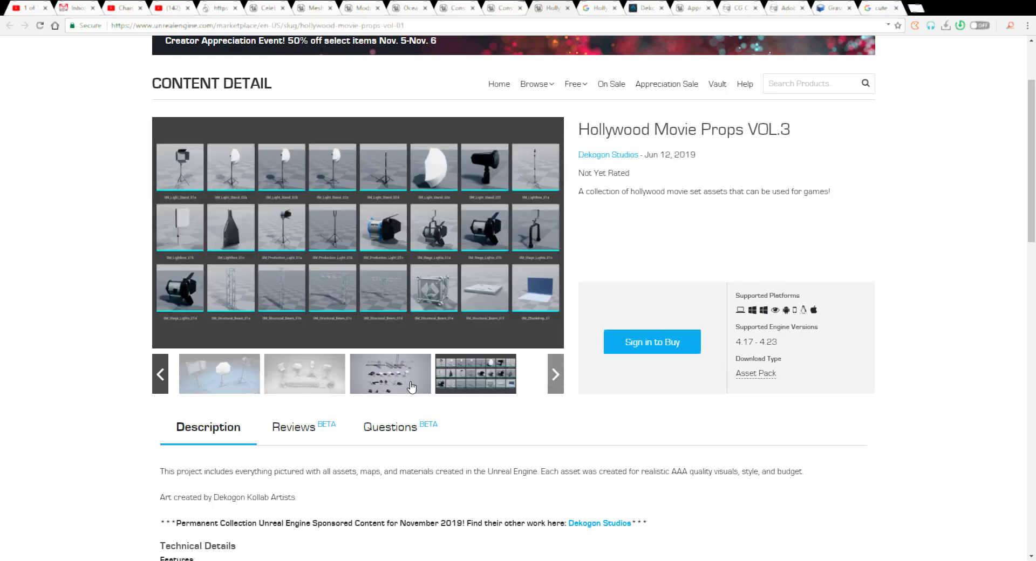
click(476, 374)
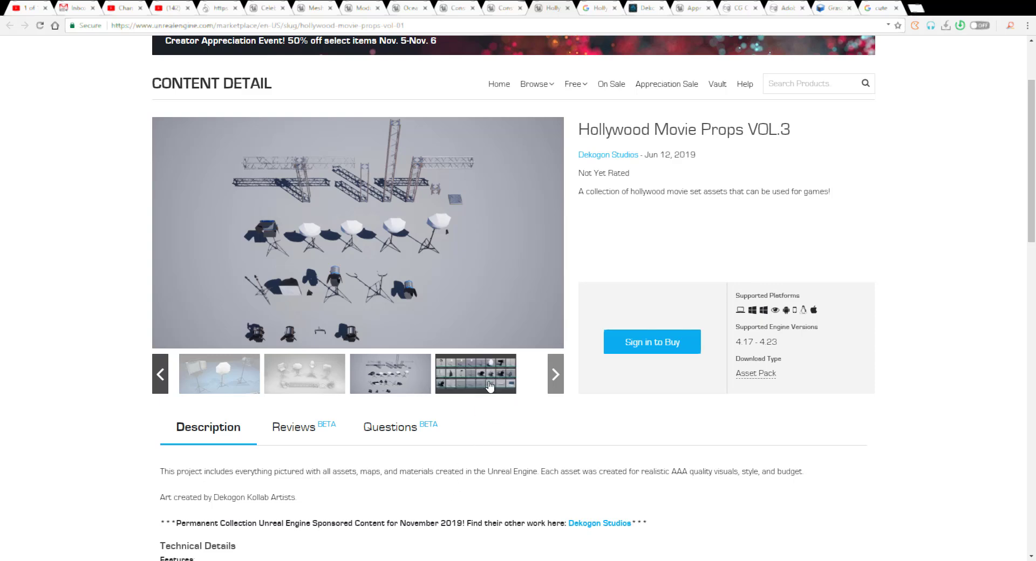
click(475, 374)
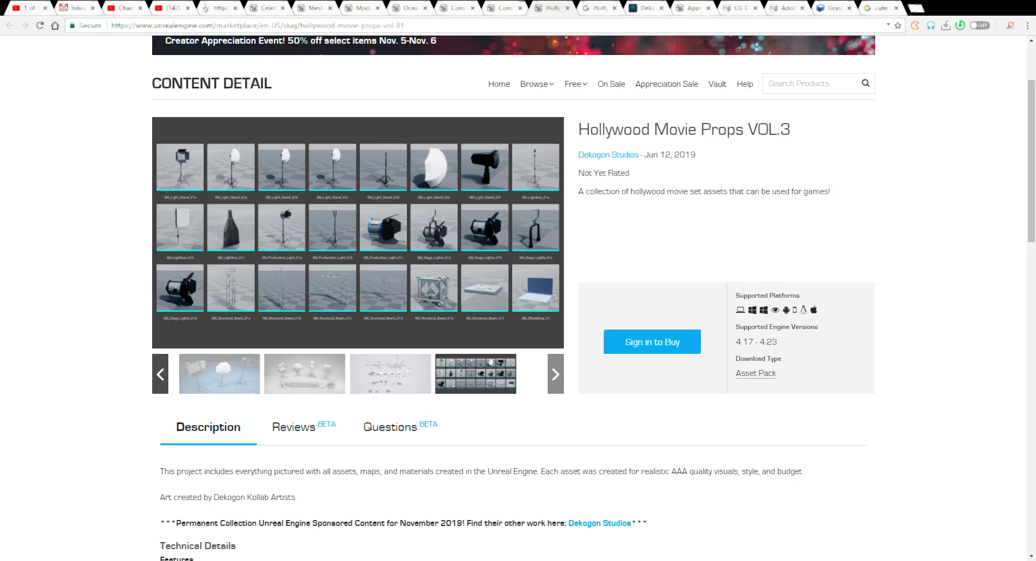
mouse_move(343, 38)
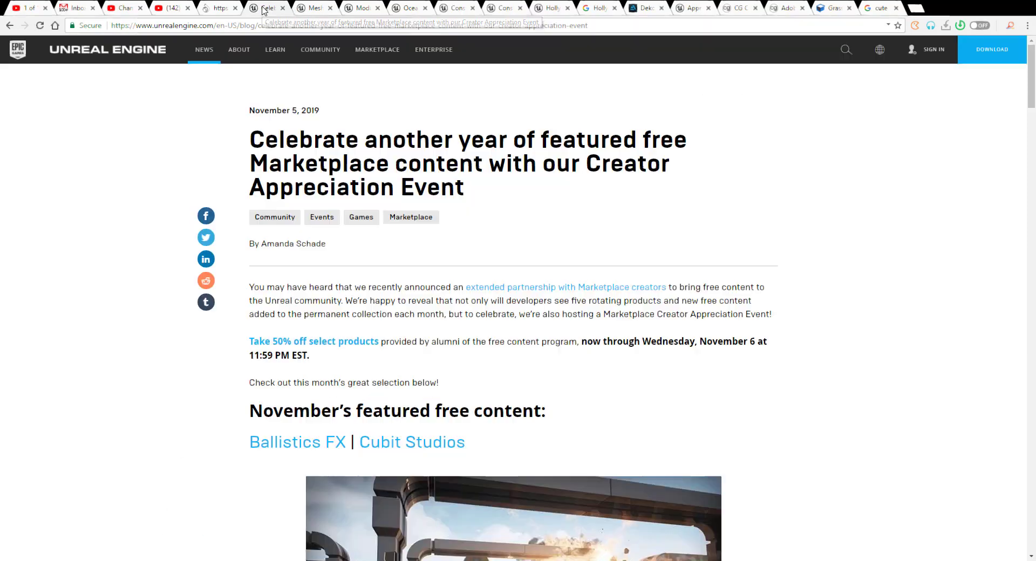
Step: Scroll the Creator Appreciation Event post down to November's featured free content, Ballistics FX
scroll(down, 3)
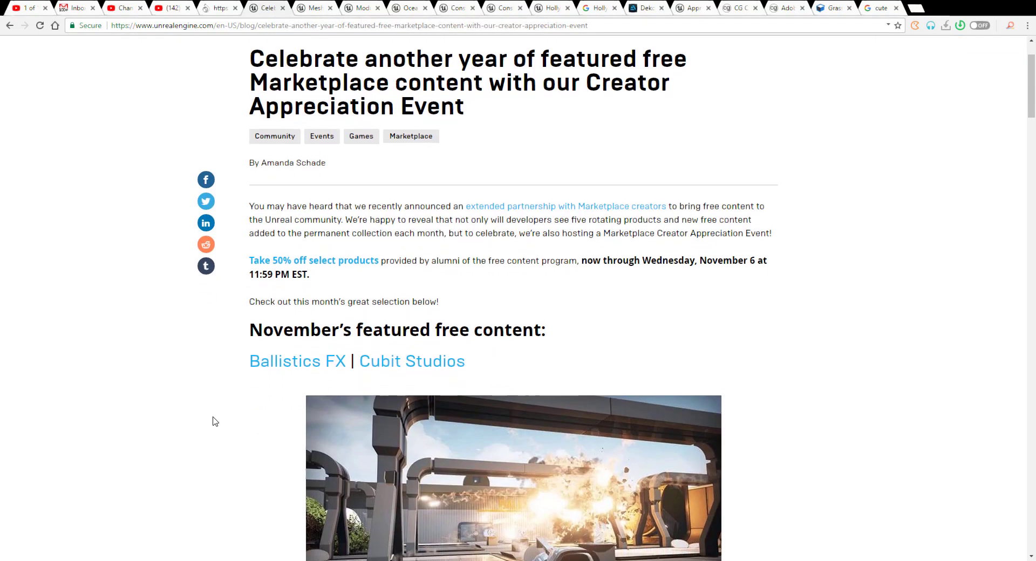
scroll(down, 3)
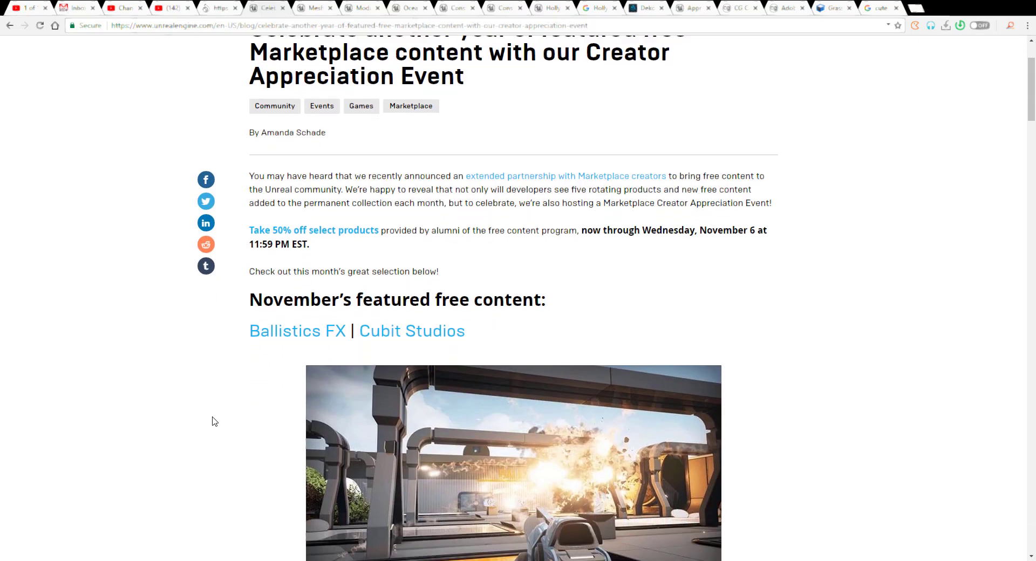
scroll(down, 3)
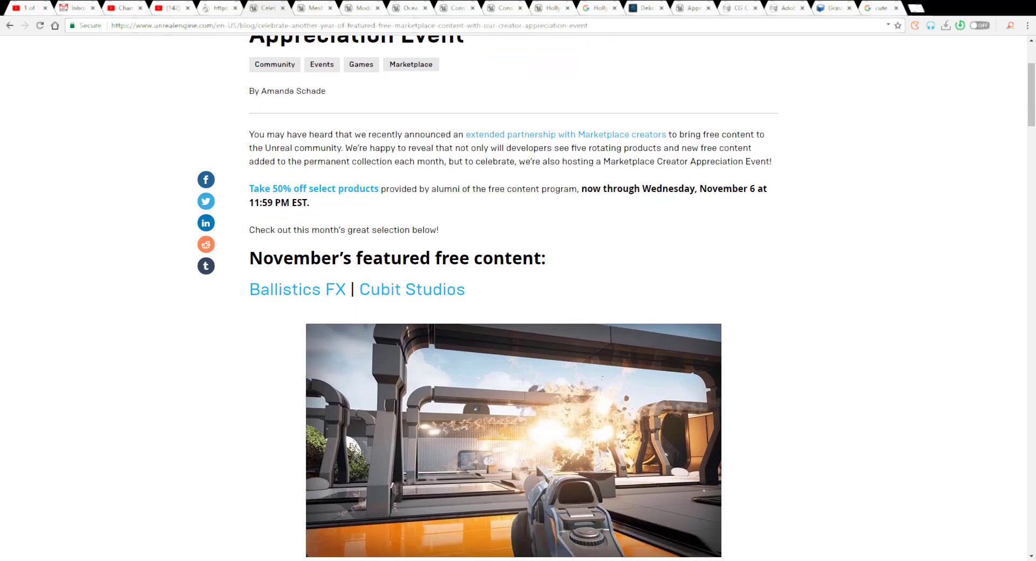